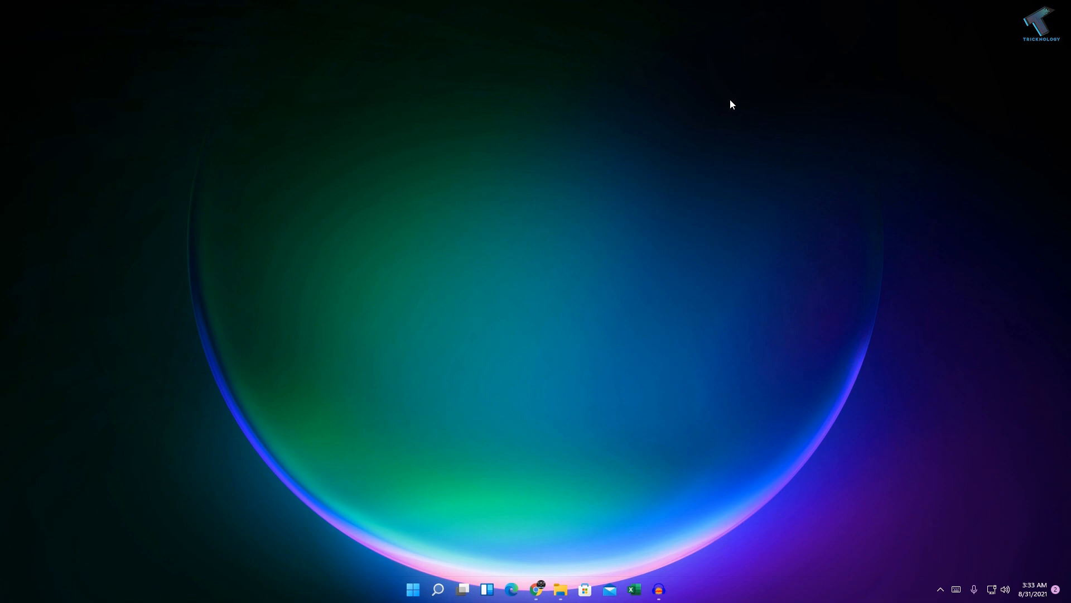
{"action": "mouse_move", "coordinate": [697, 162]}
{"action": "type", "text": "services"}
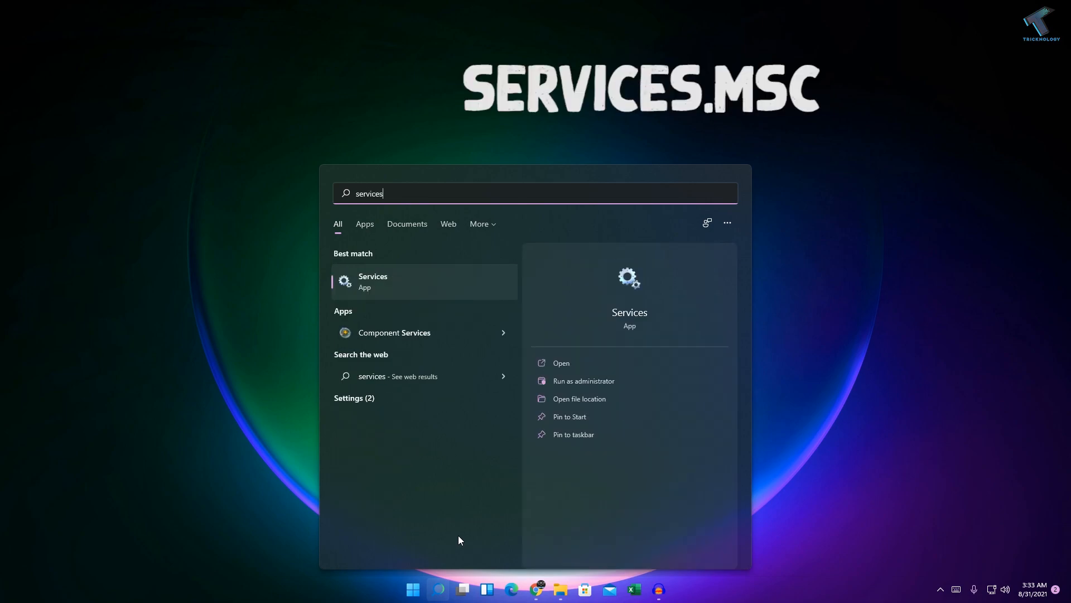
Step: Search for services.msc and launch the Services console
{"action": "type", "text": ".msc"}
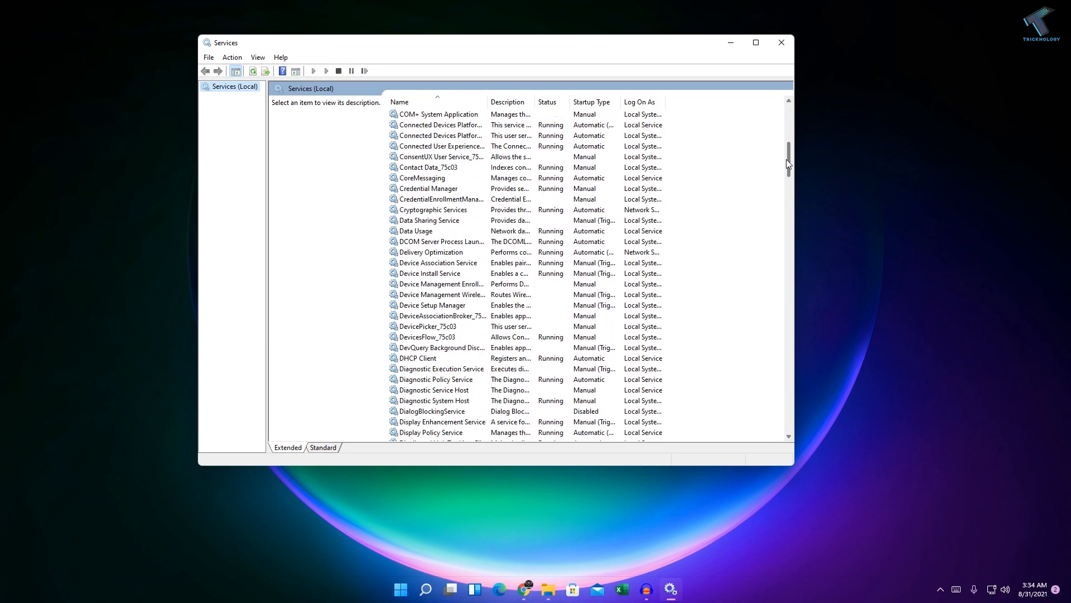
Step: Scroll down the services list and select Windows Update
{"action": "scroll", "scroll_direction": "down", "scroll_amount": 3}
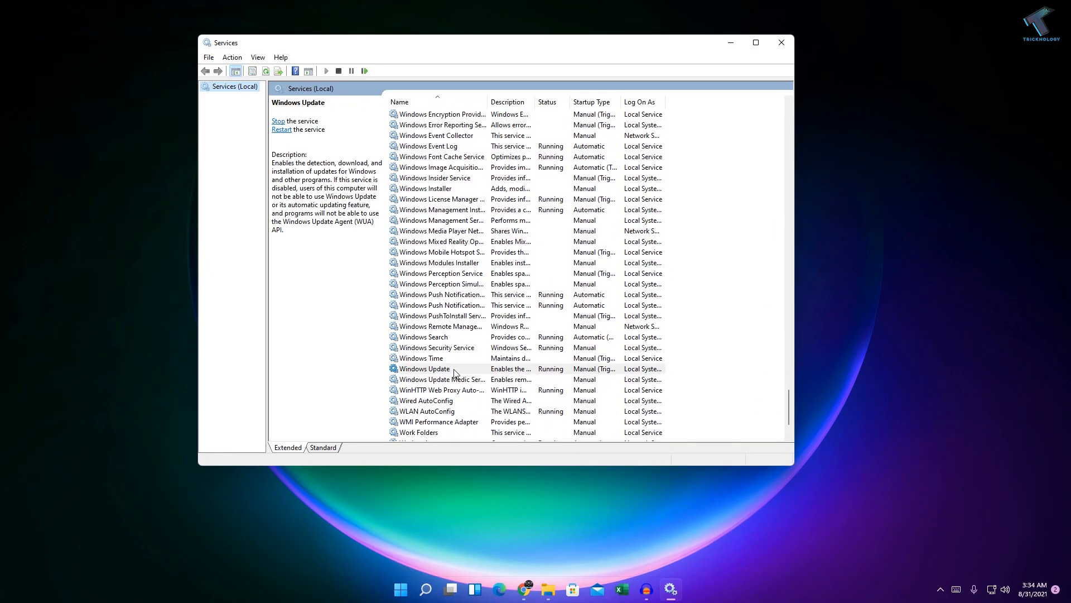
{"action": "left_click", "coordinate": [424, 368]}
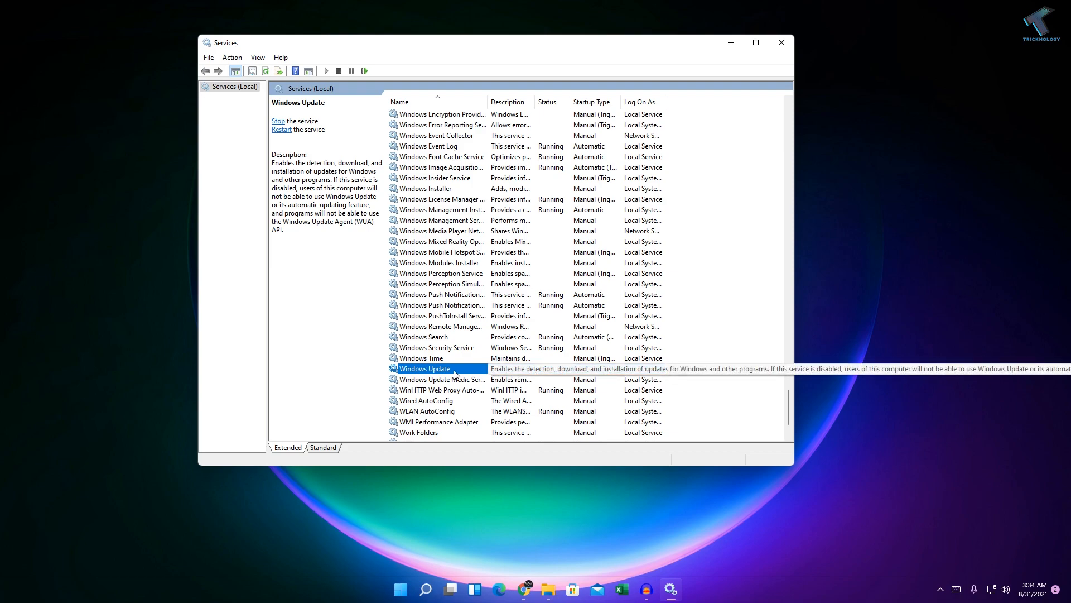
Step: In Windows Update properties, set Startup type to Disabled and save
{"action": "right_click", "coordinate": [424, 369]}
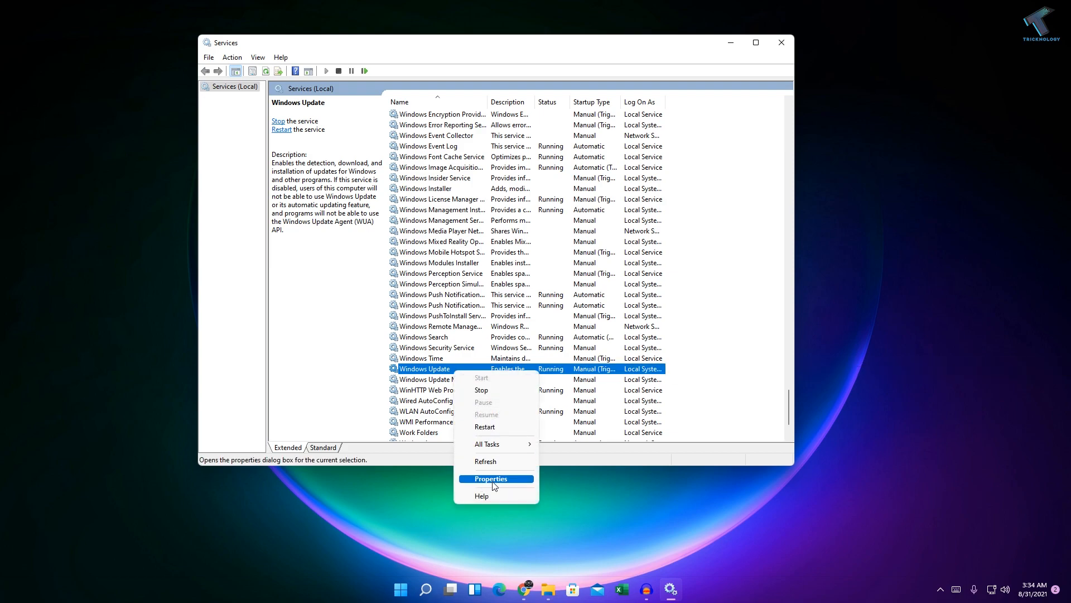
{"action": "left_click", "coordinate": [491, 478]}
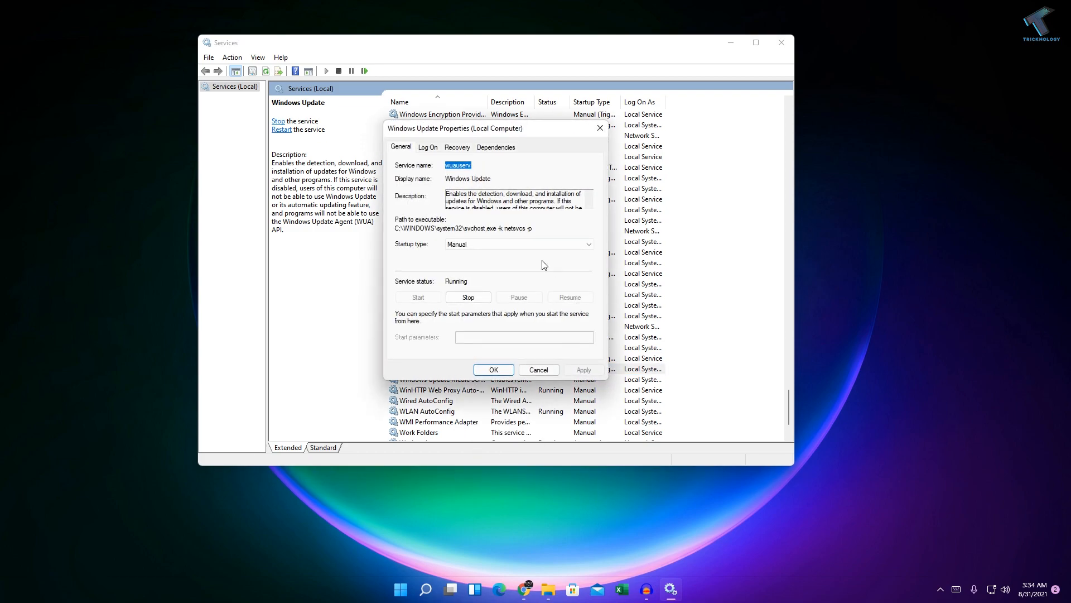
{"action": "left_click", "coordinate": [518, 244]}
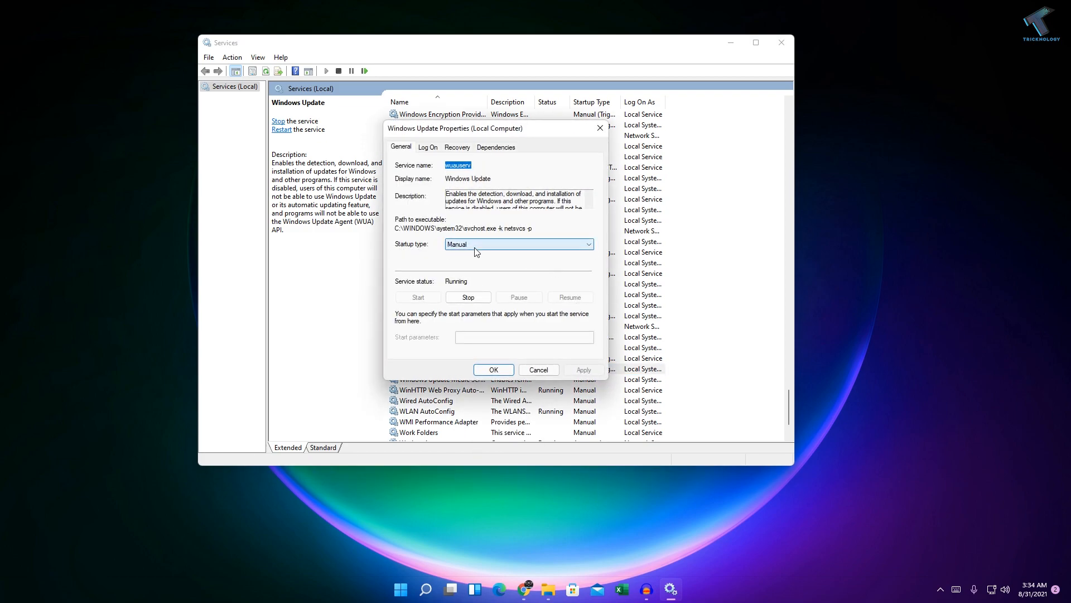
{"action": "left_click", "coordinate": [519, 244]}
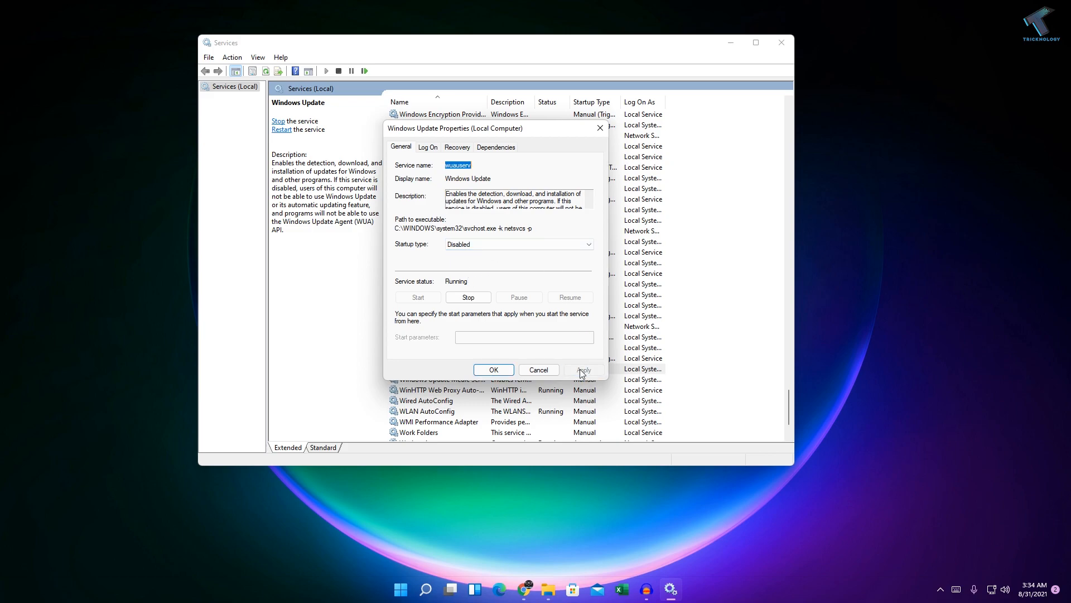
{"action": "left_click", "coordinate": [493, 369]}
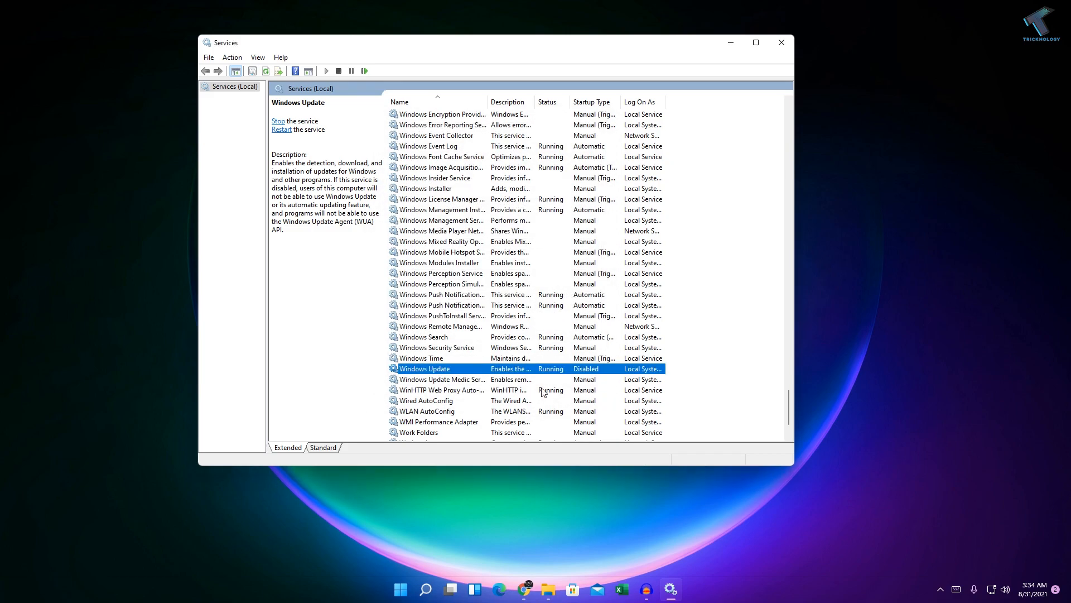
Step: Stop the Windows Update service and reselect it in the list
{"action": "right_click", "coordinate": [423, 368]}
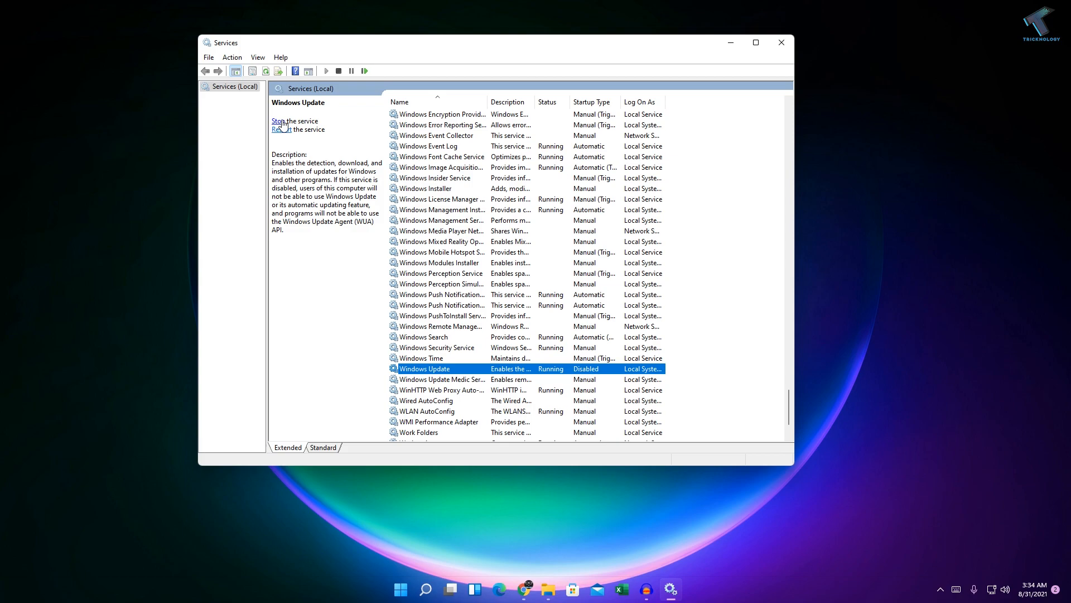
{"action": "left_click", "coordinate": [281, 121]}
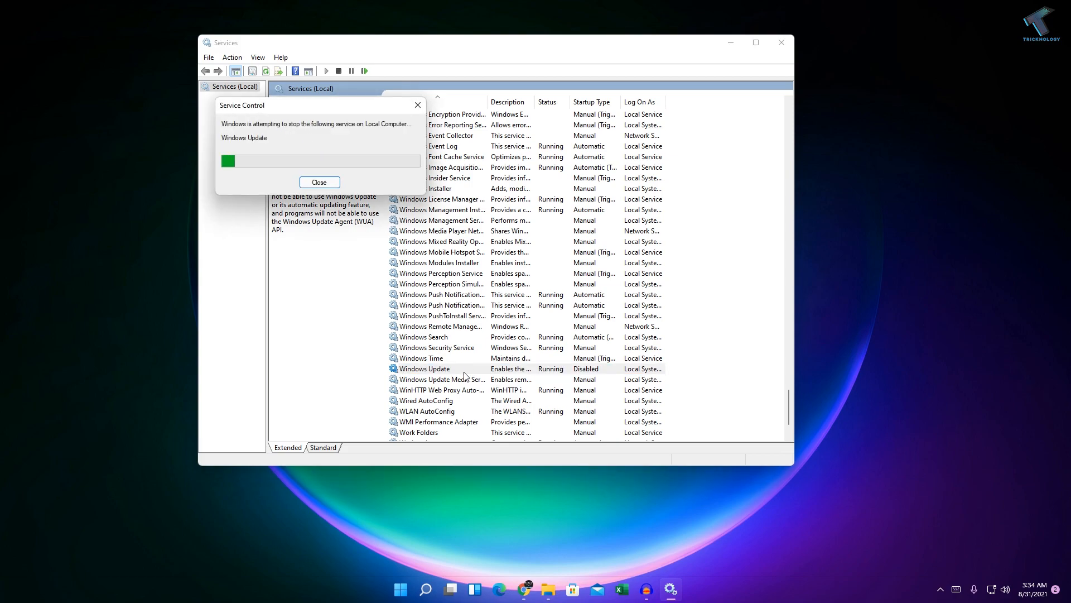
{"action": "left_click", "coordinate": [319, 182]}
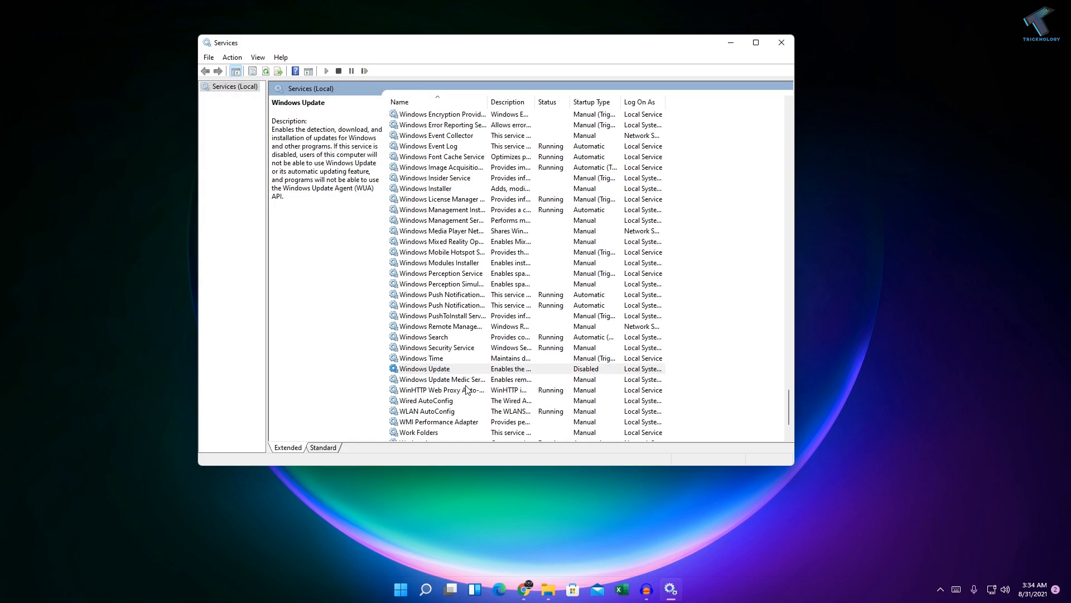
{"action": "left_click", "coordinate": [424, 368]}
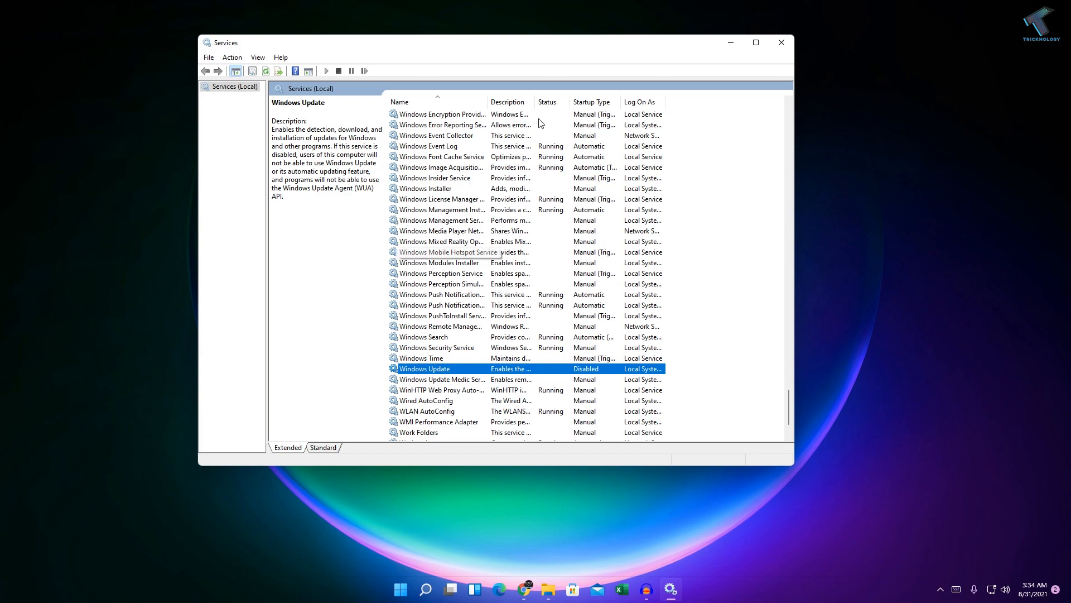
Step: In Windows Update properties, switch Startup type to Automatic
{"action": "right_click", "coordinate": [424, 368]}
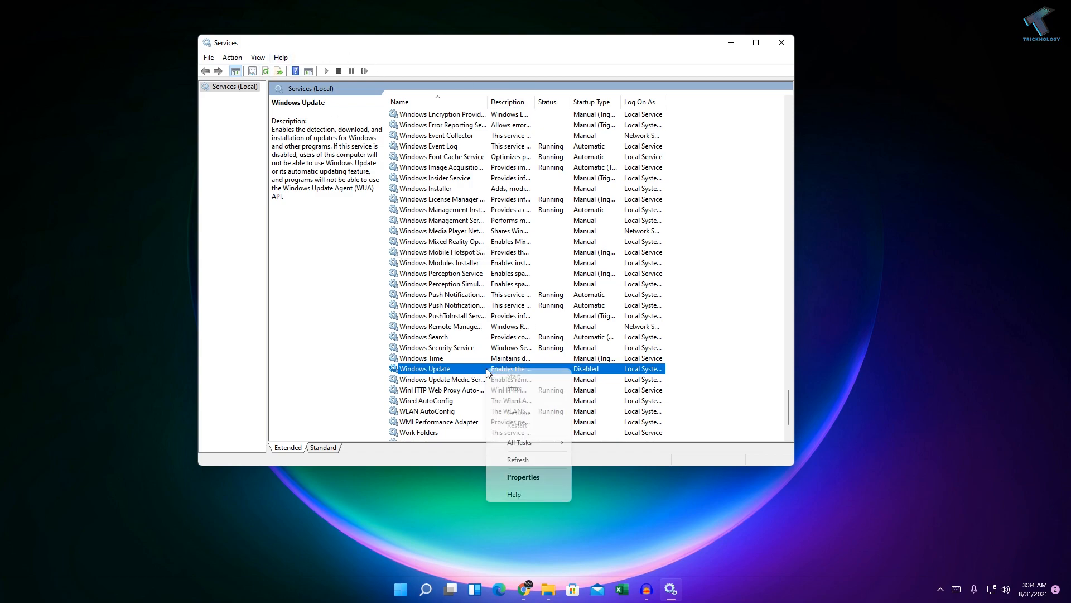
{"action": "left_click", "coordinate": [523, 476]}
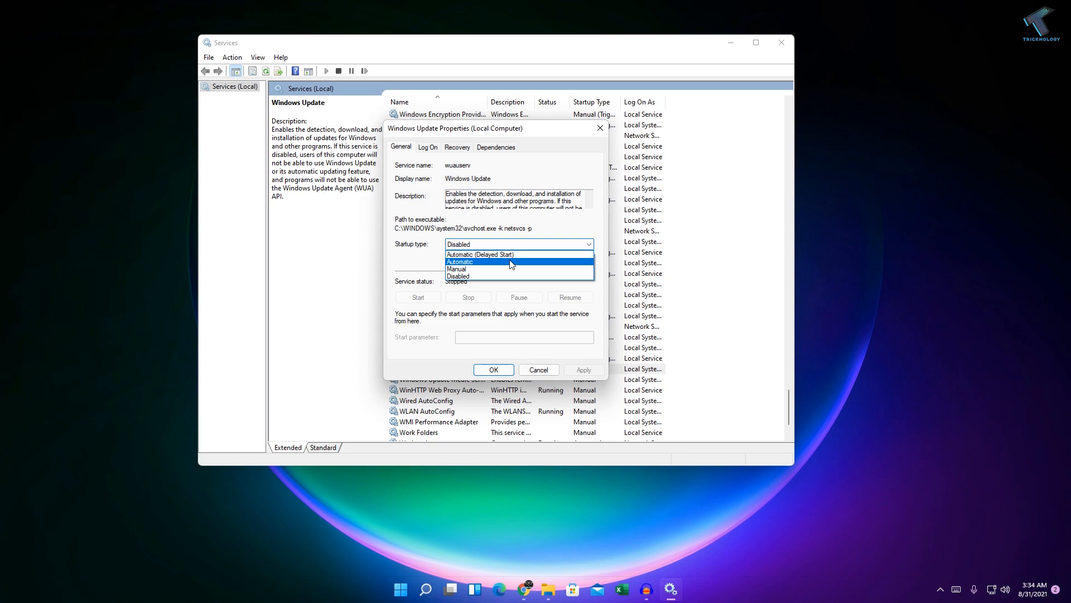
{"action": "mouse_move", "coordinate": [476, 267]}
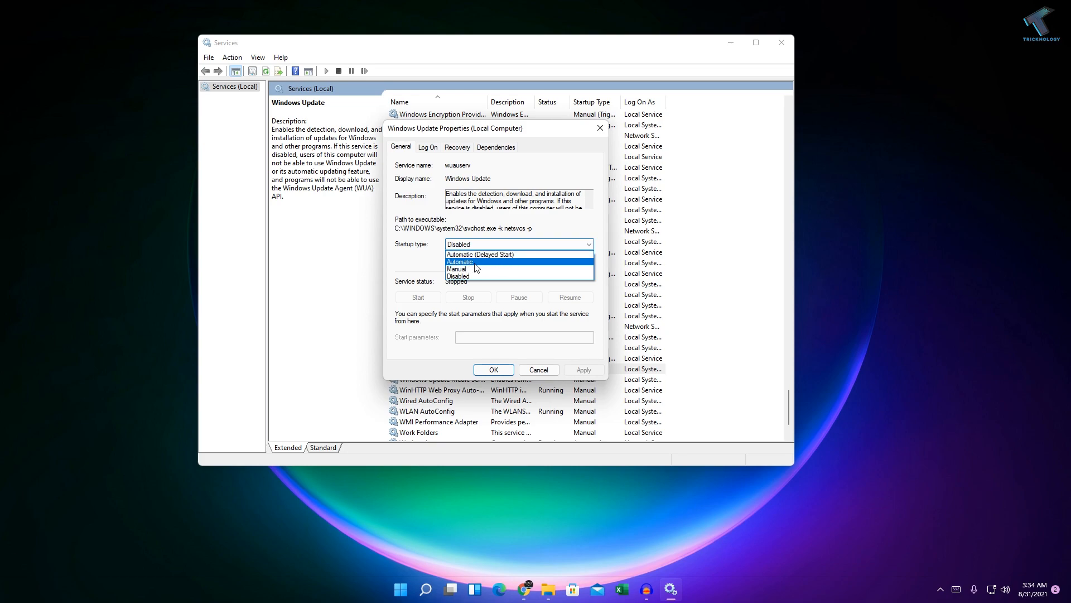
{"action": "left_click", "coordinate": [459, 261]}
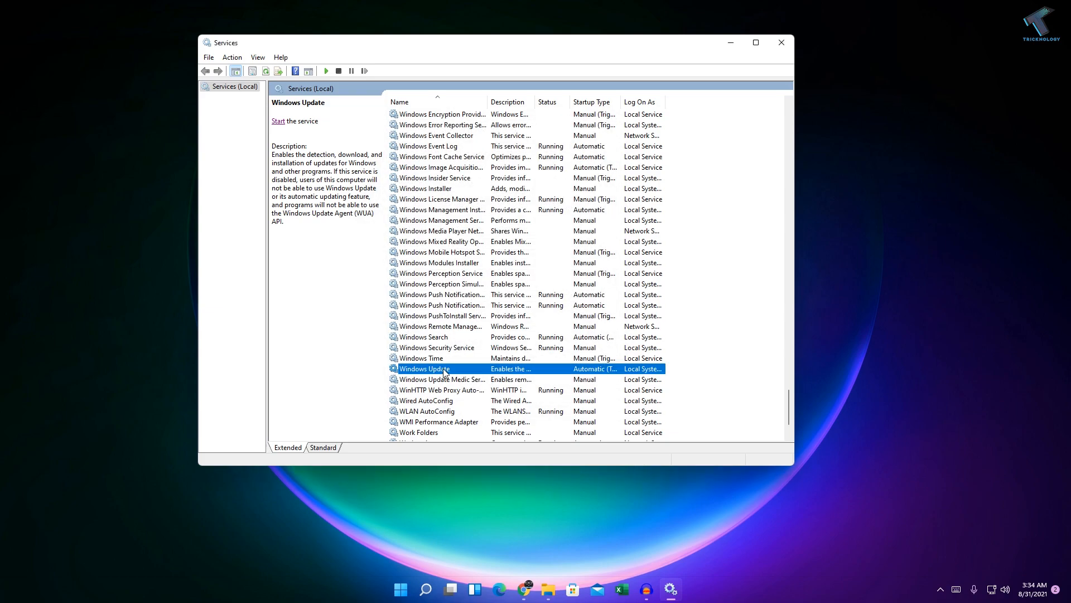
Step: Choose Start from the Windows Update context menu
{"action": "right_click", "coordinate": [424, 368]}
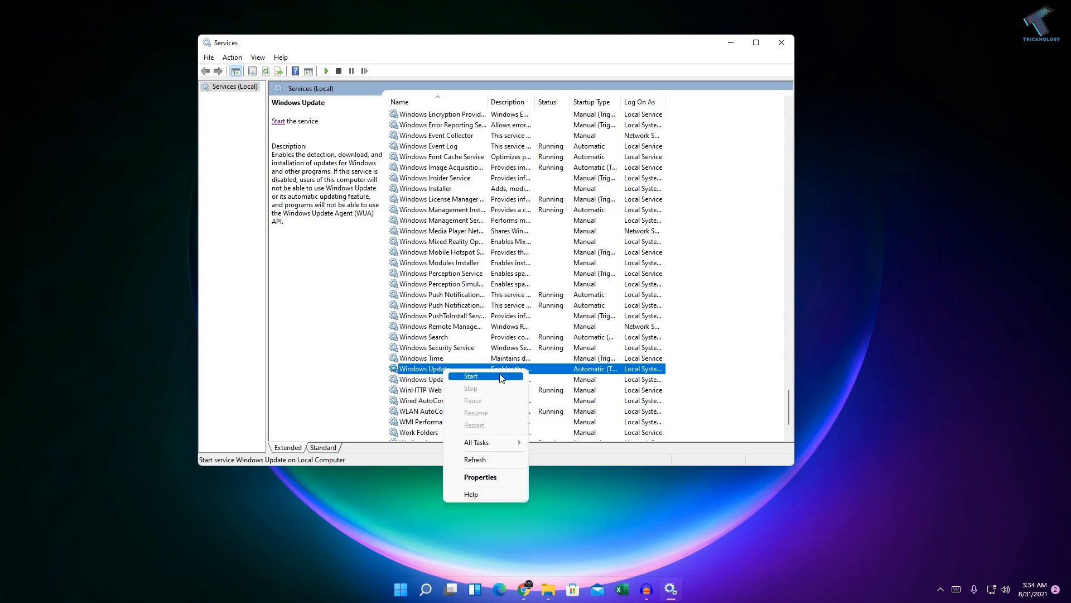
{"action": "left_click", "coordinate": [470, 375]}
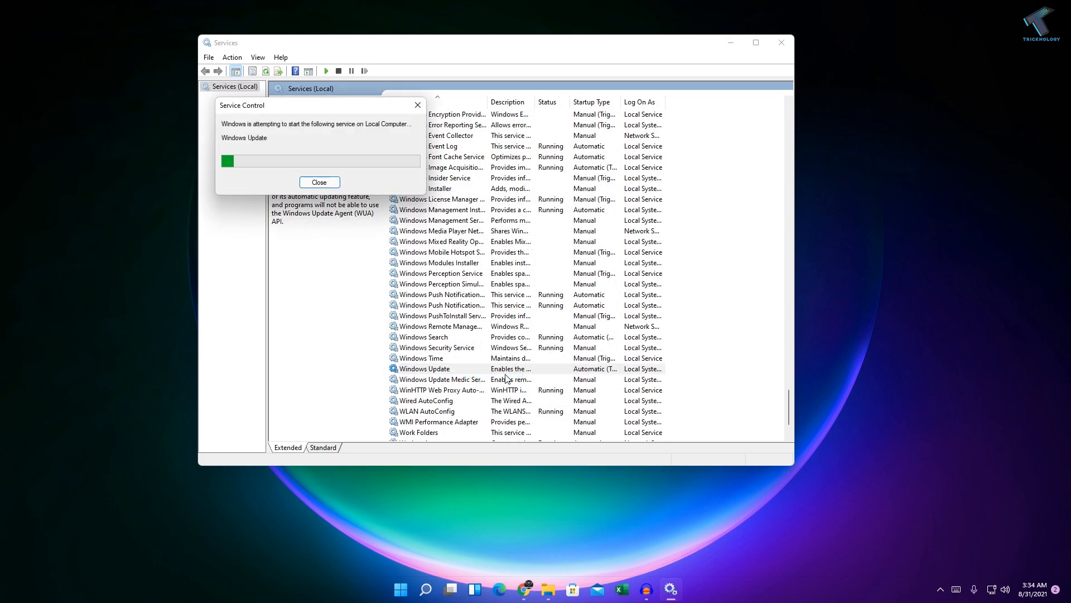